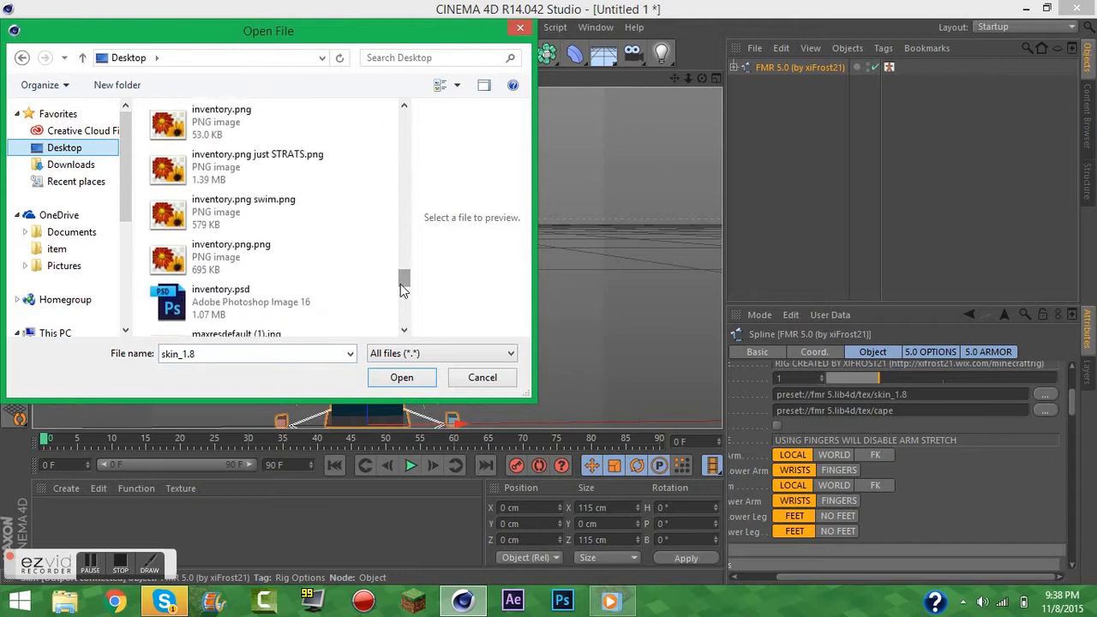
# - Load the skin_1.8 image so the rig wears the blue and white skin
pyautogui.click(401, 377)
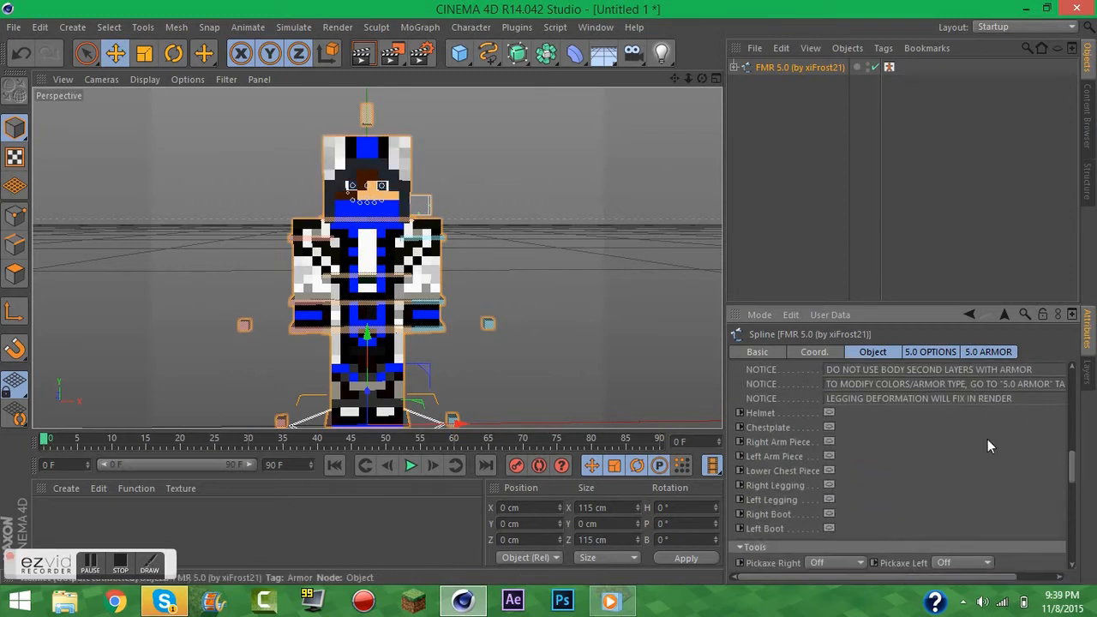
# - In the rig's Tools attributes, set Sword Right to Diamond so the character holds a diamond sword
pyautogui.scroll(-3)
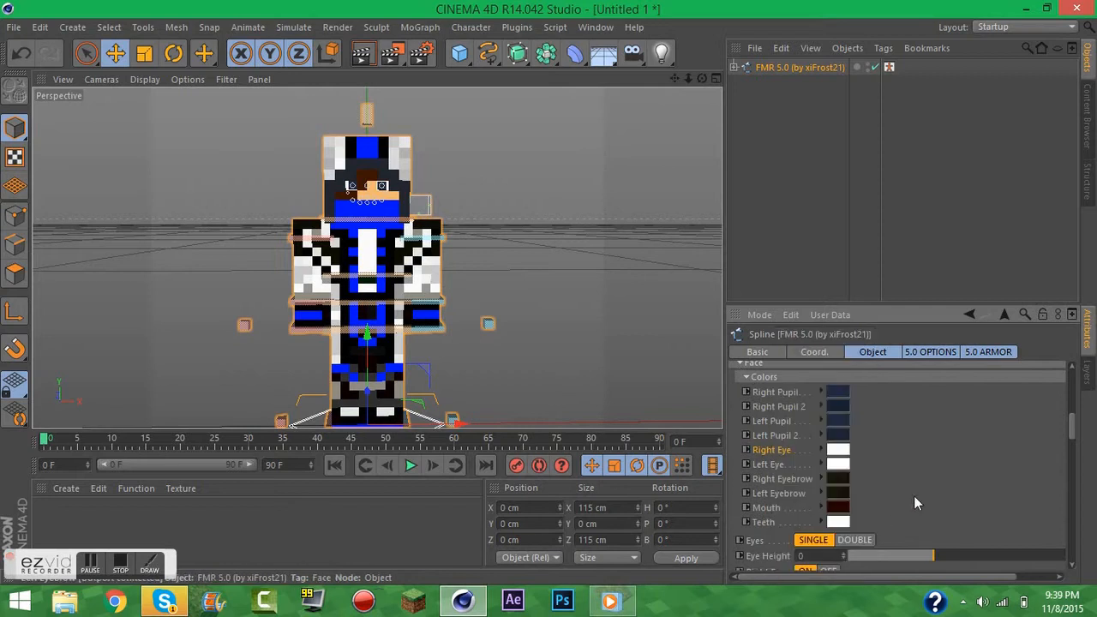
pyautogui.scroll(-3)
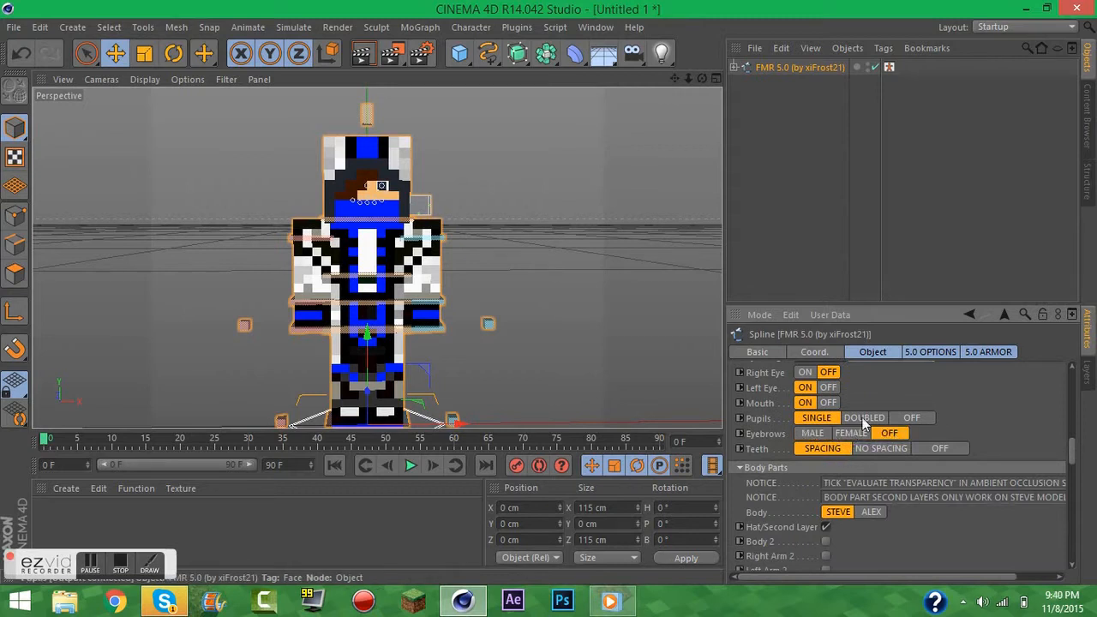
pyautogui.scroll(-3)
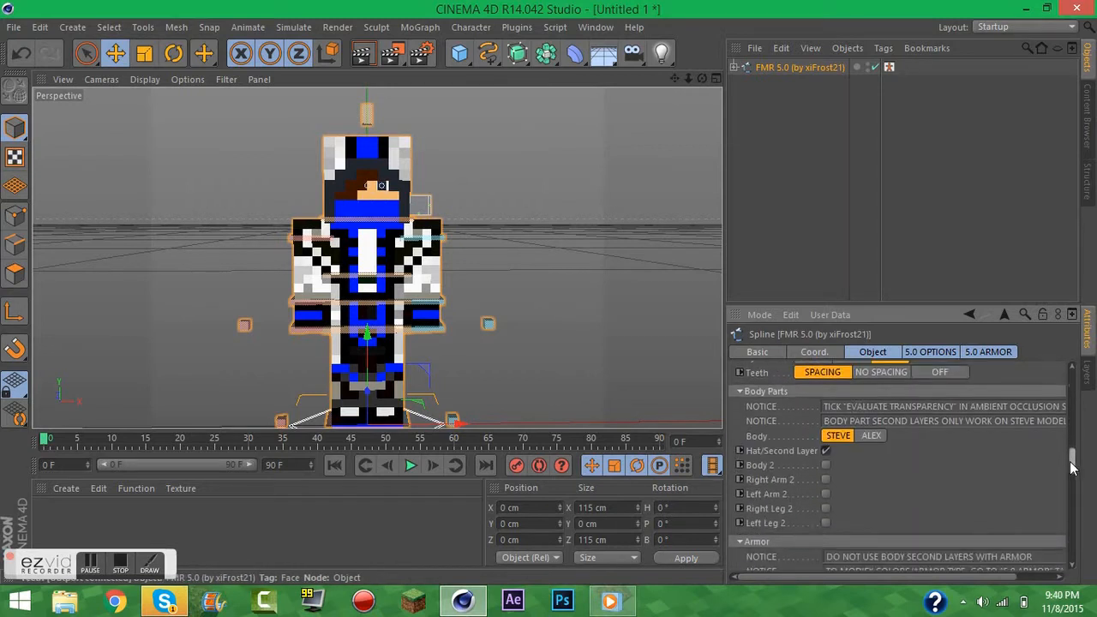
pyautogui.click(836, 429)
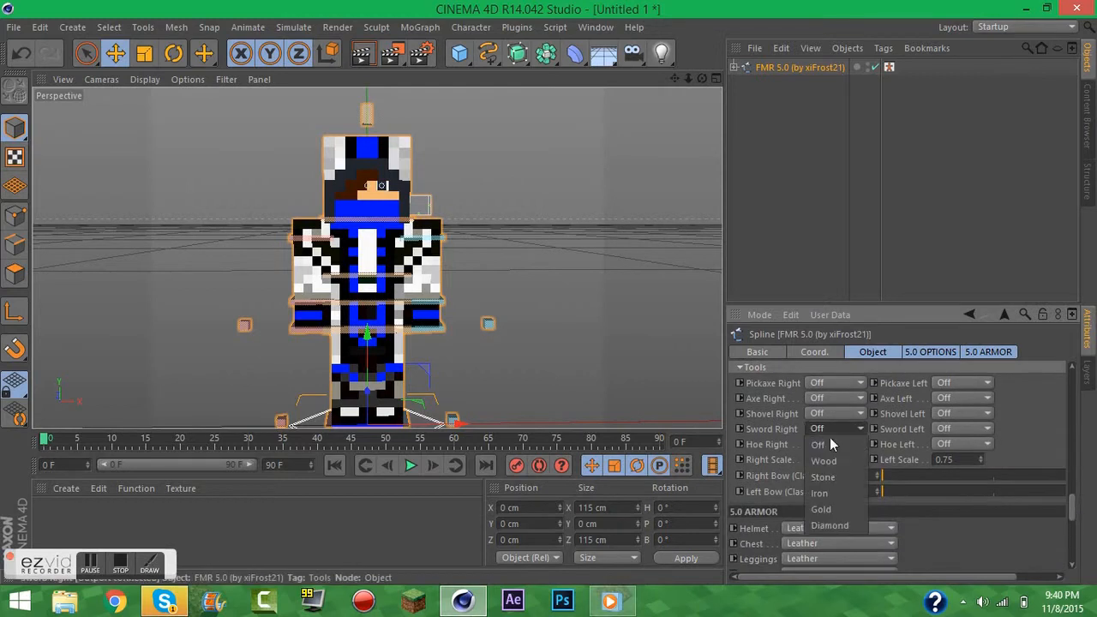
pyautogui.click(830, 525)
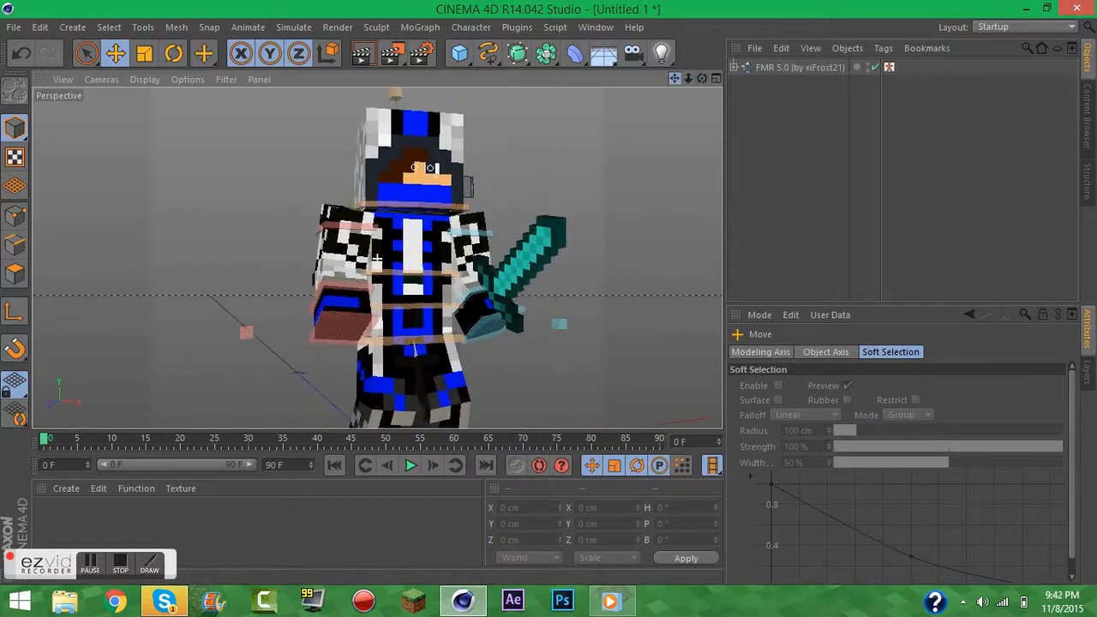
# - Review the rig's Options and Armor settings, then add a basic Light to the scene
pyautogui.click(174, 53)
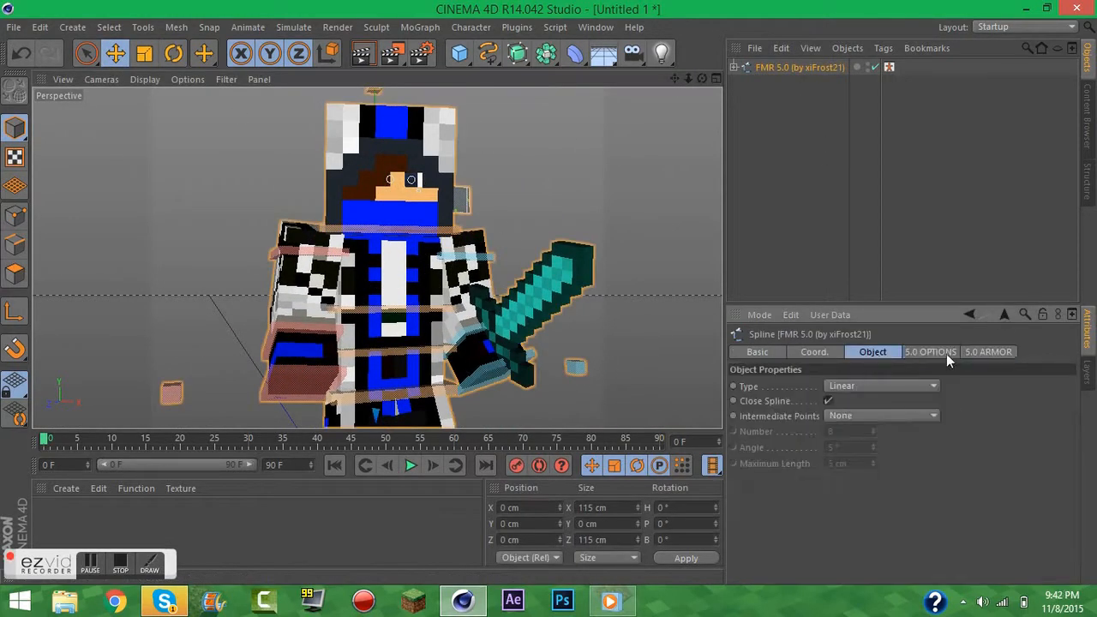
pyautogui.click(988, 351)
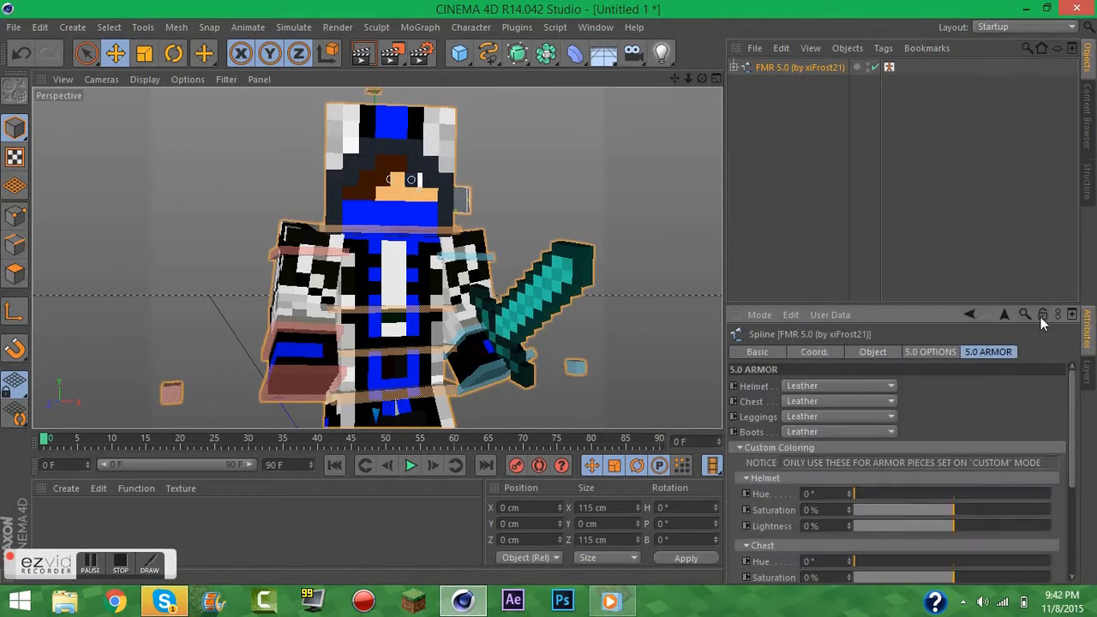
pyautogui.click(658, 54)
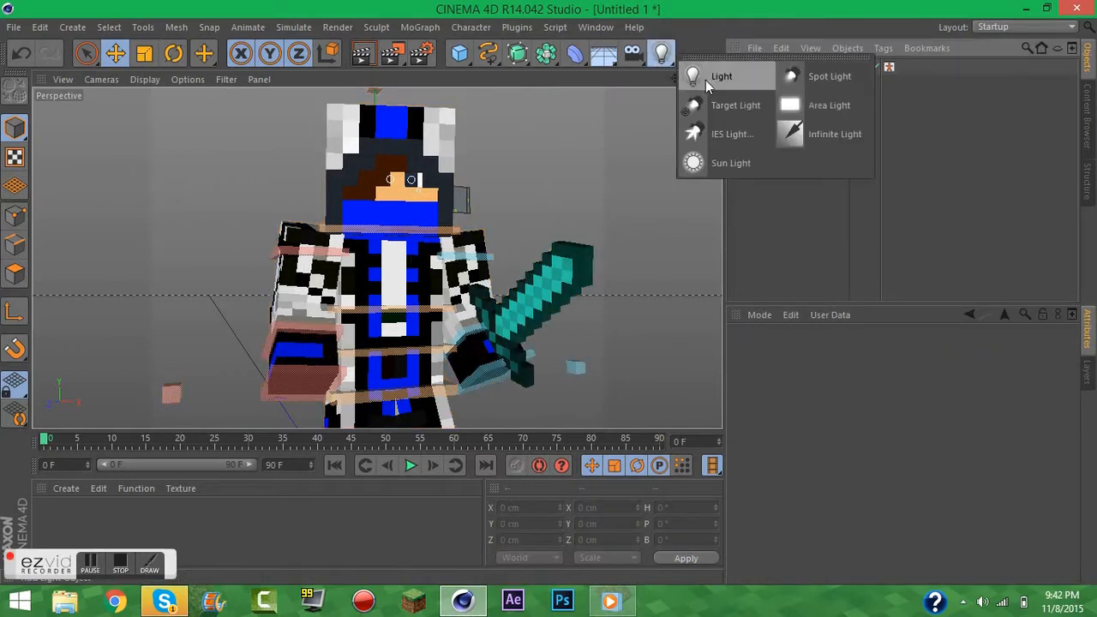
pyautogui.click(721, 75)
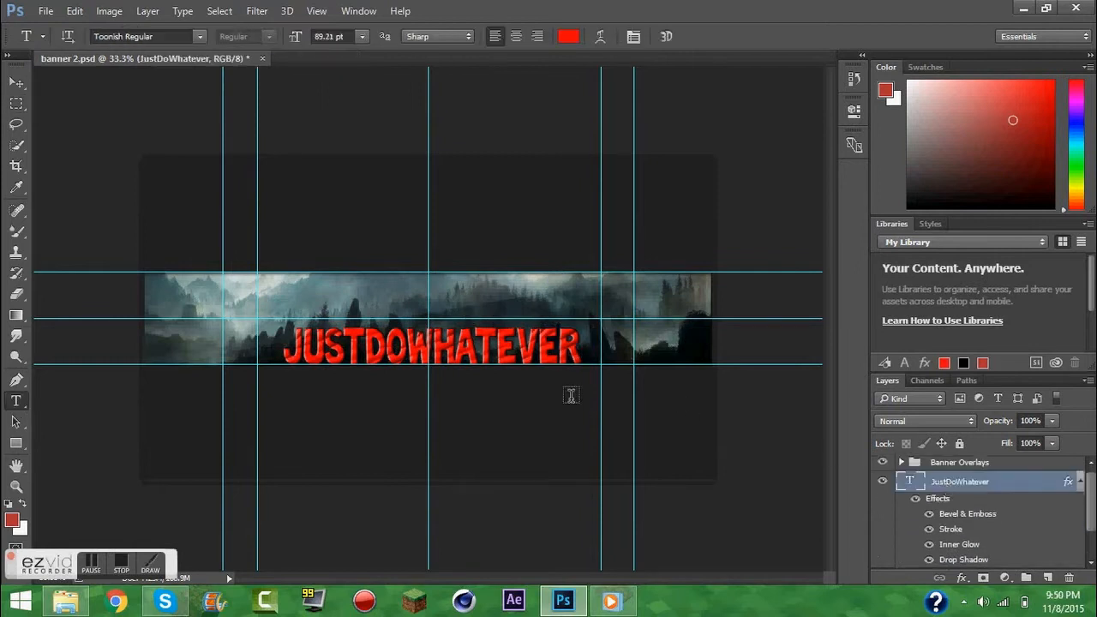
# - Retype the title as MINECRAFT Gansta in the Toonish font and reposition it on the banner
pyautogui.write('MINECRAFT')
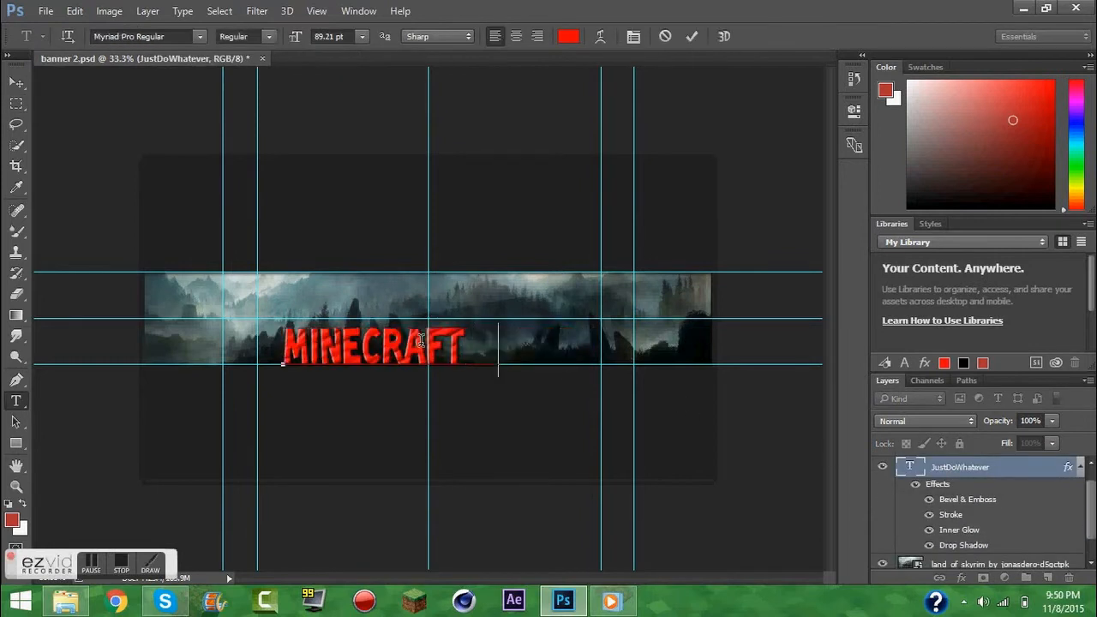
pyautogui.write('Gansta')
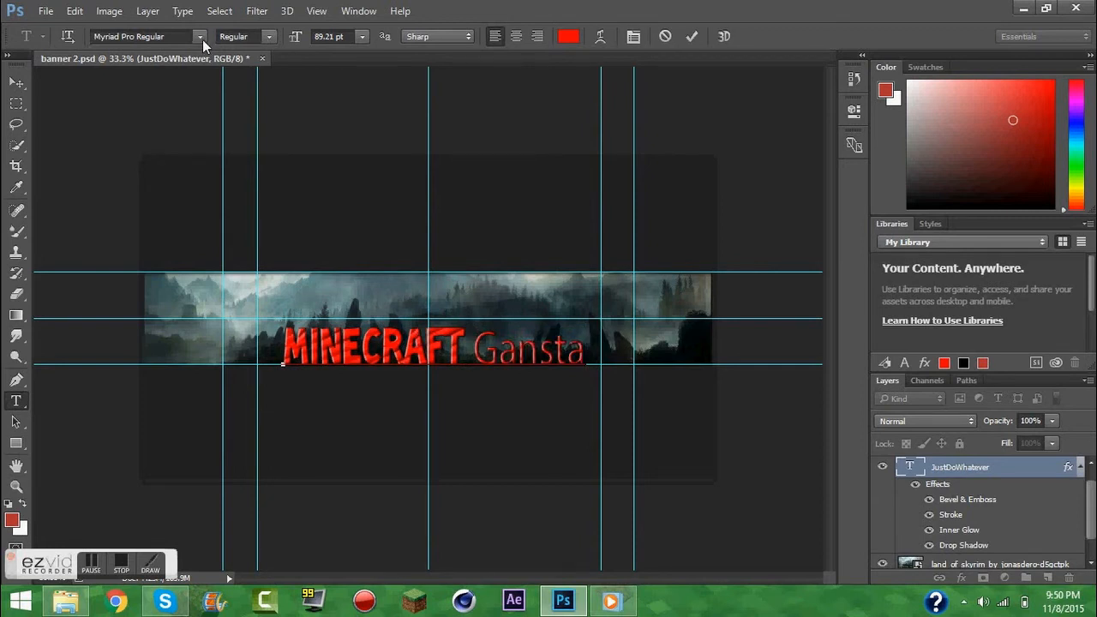
pyautogui.click(202, 36)
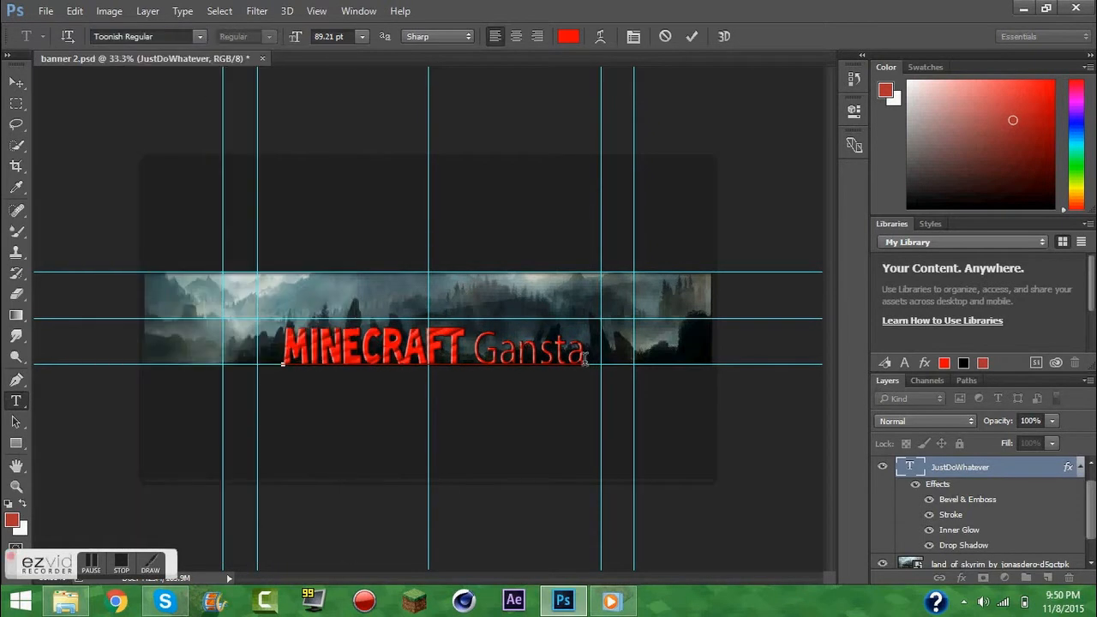
pyautogui.doubleClick(535, 350)
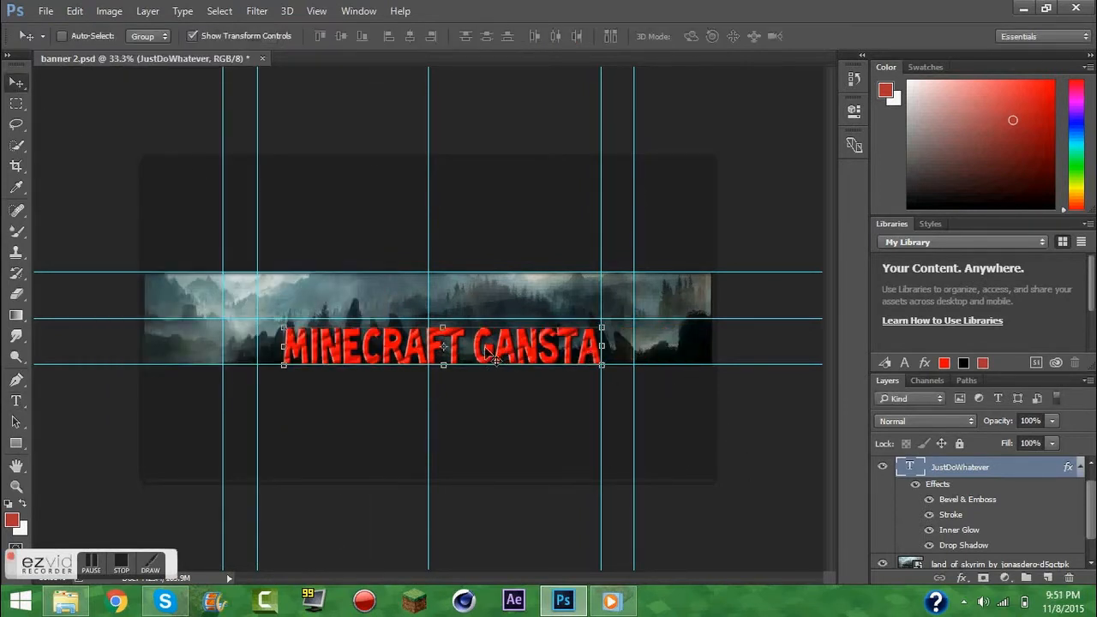
pyautogui.moveTo(489, 347); pyautogui.dragTo(429, 347)
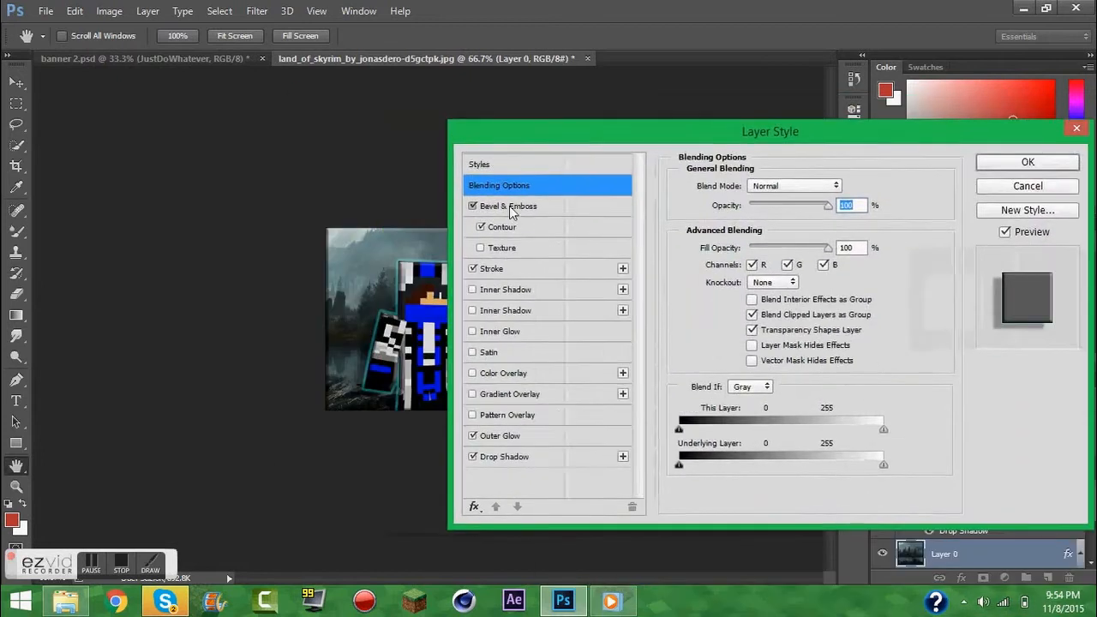
# - Enable Bevel & Emboss with adjusted softness and choose a reddish Color Overlay for the icon character
pyautogui.click(511, 206)
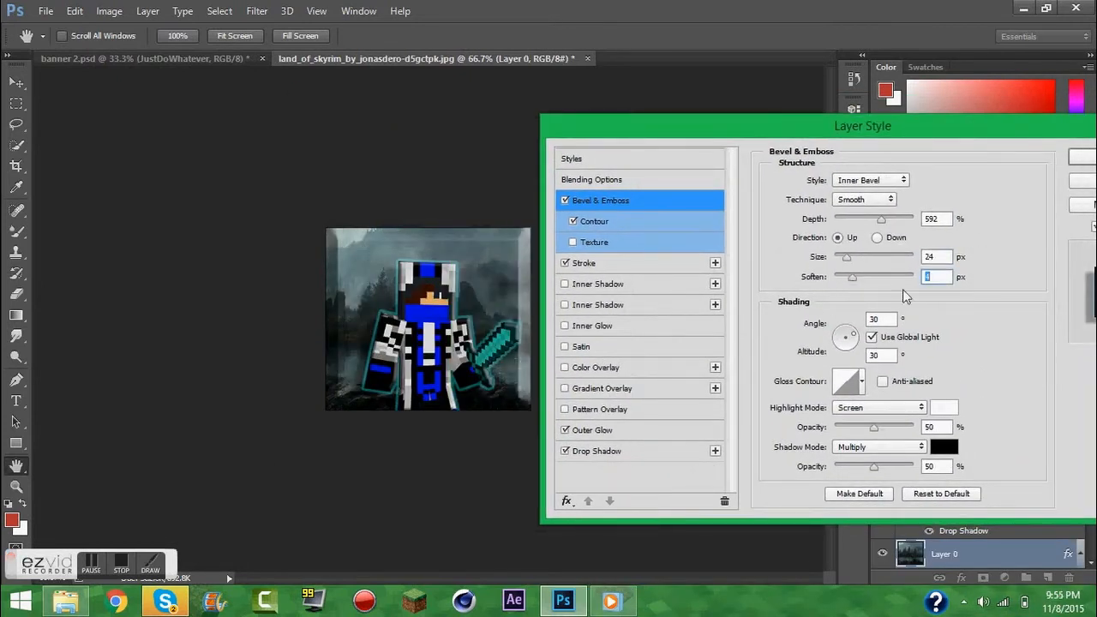
pyautogui.click(594, 430)
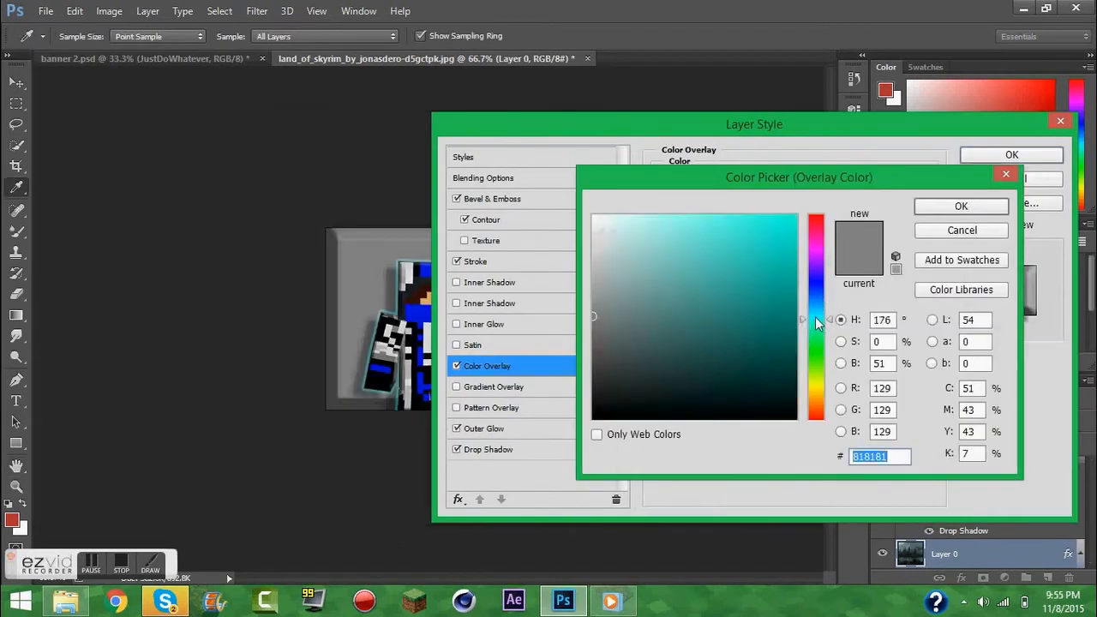
pyautogui.click(960, 205)
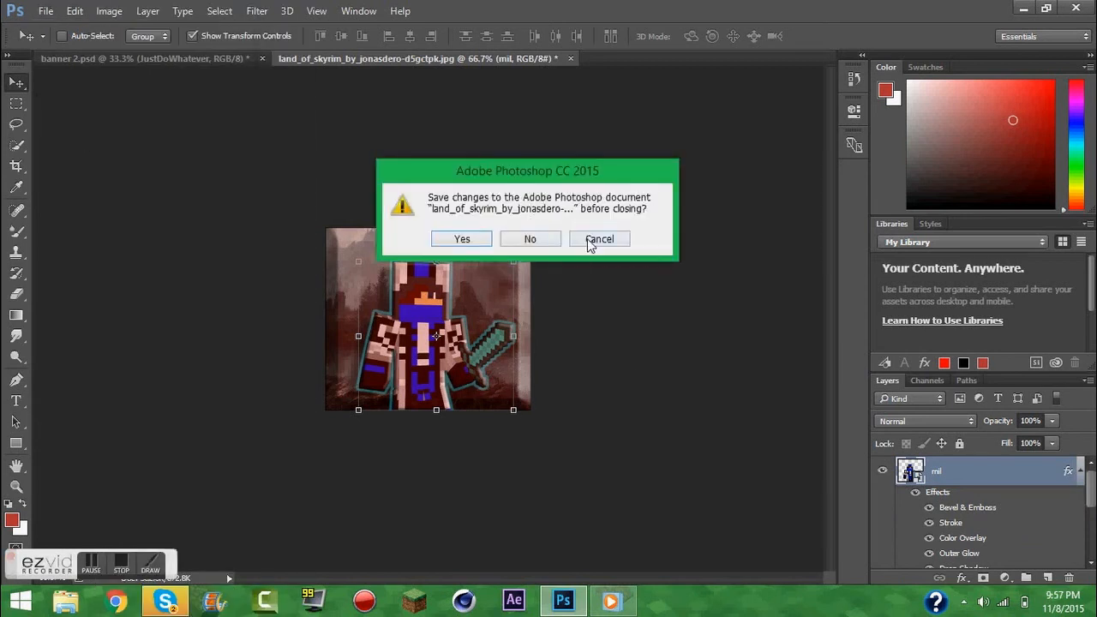
# - Cancel the close prompt and save the icon as minecraft gansta.png via Save As
pyautogui.click(460, 238)
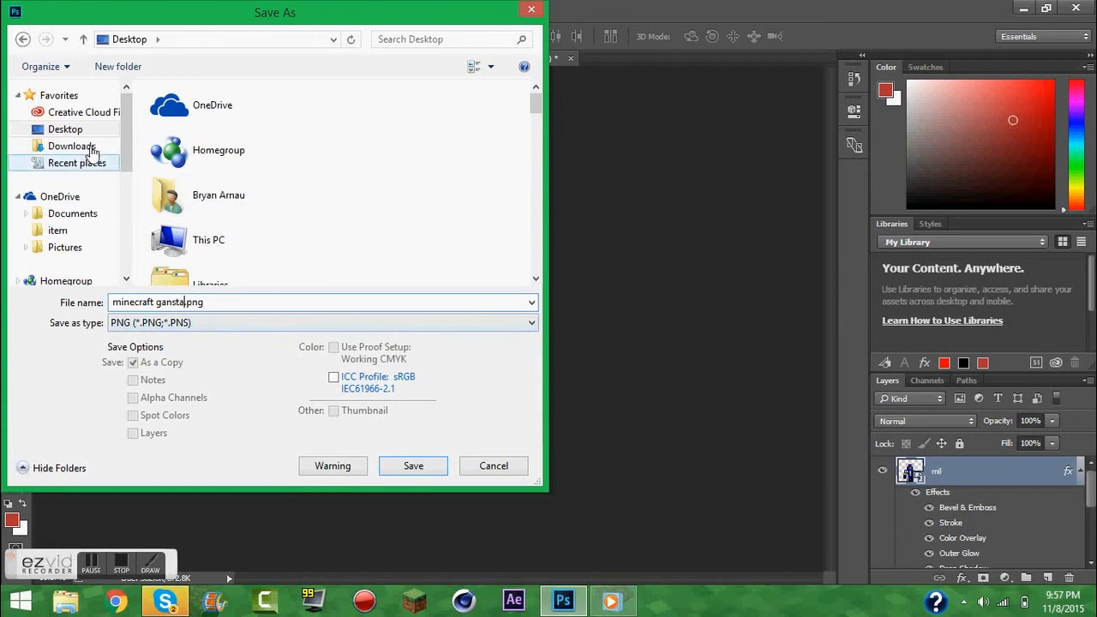
pyautogui.click(413, 466)
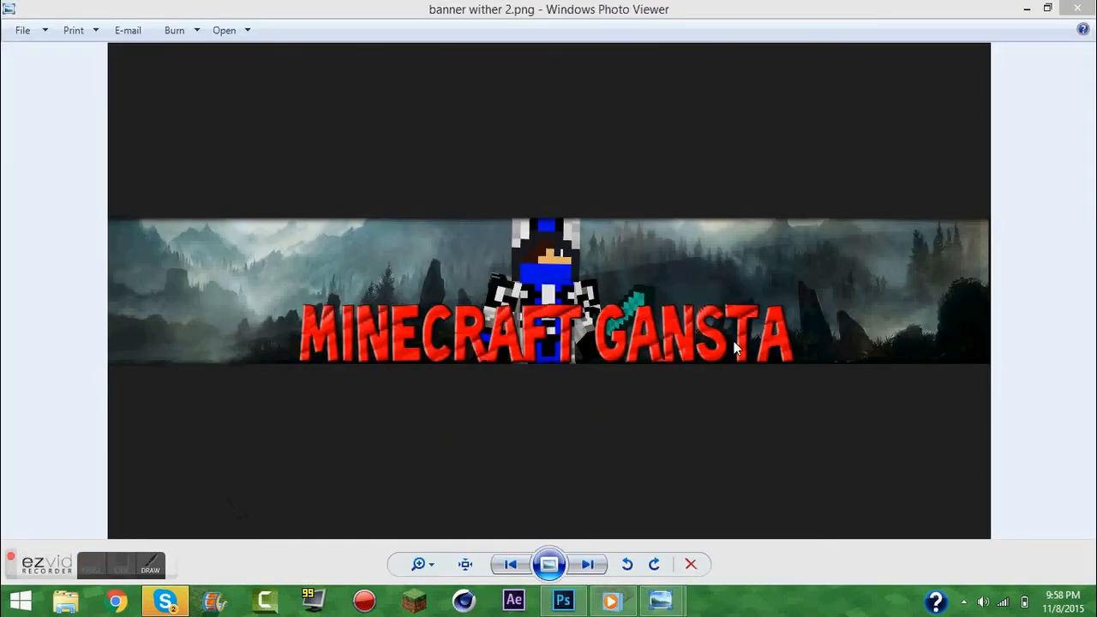
pyautogui.moveTo(216, 379)
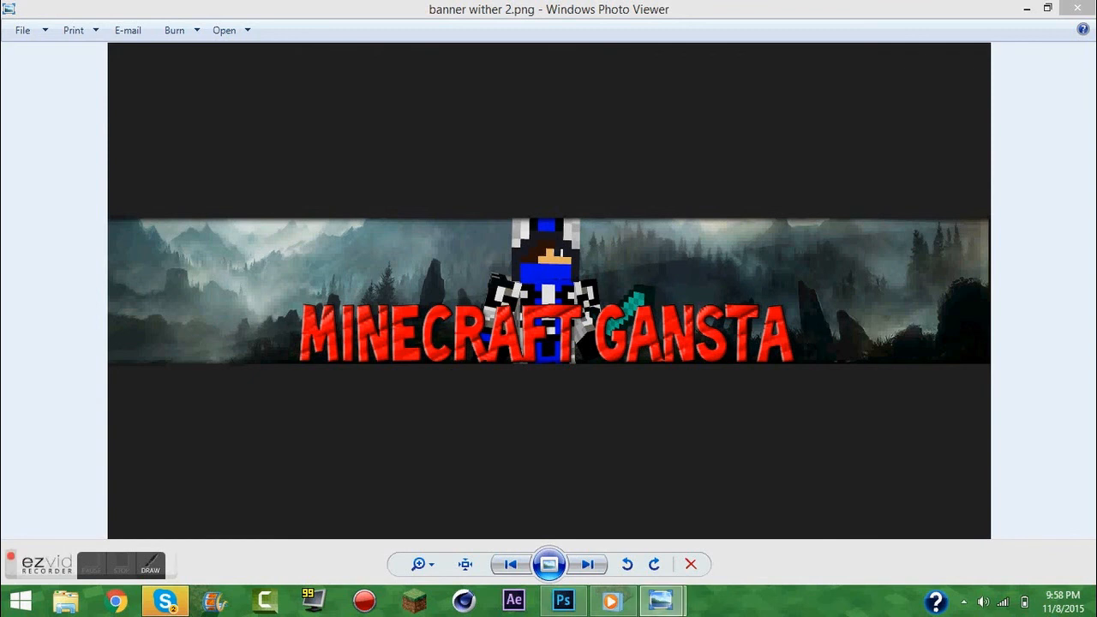
# - Advance to the next image to view the minecraft gansta.png profile icon
pyautogui.click(586, 565)
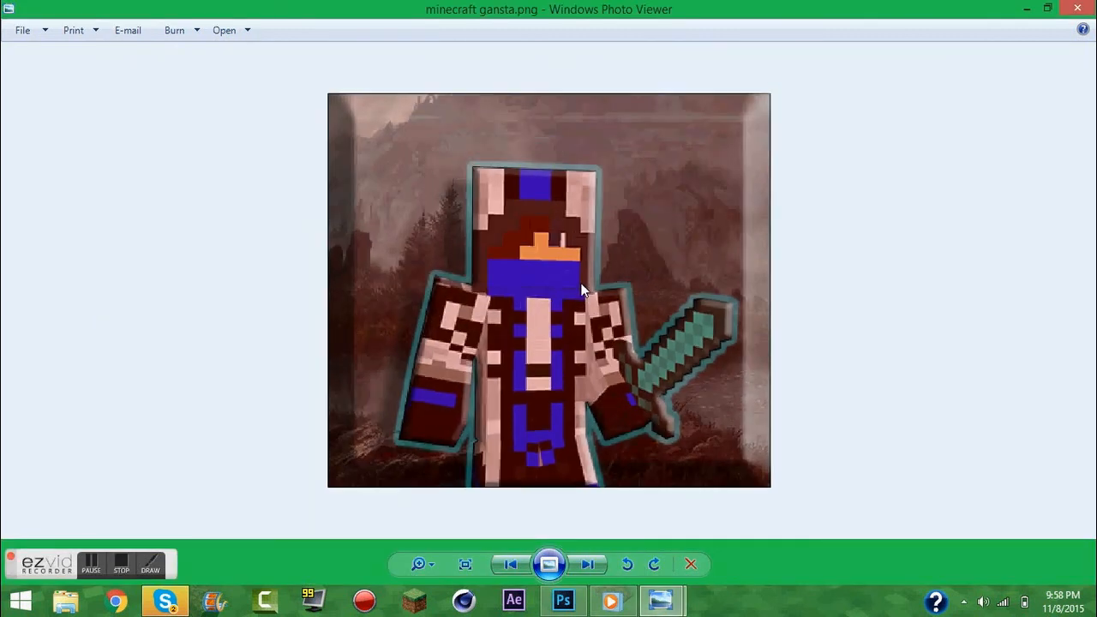